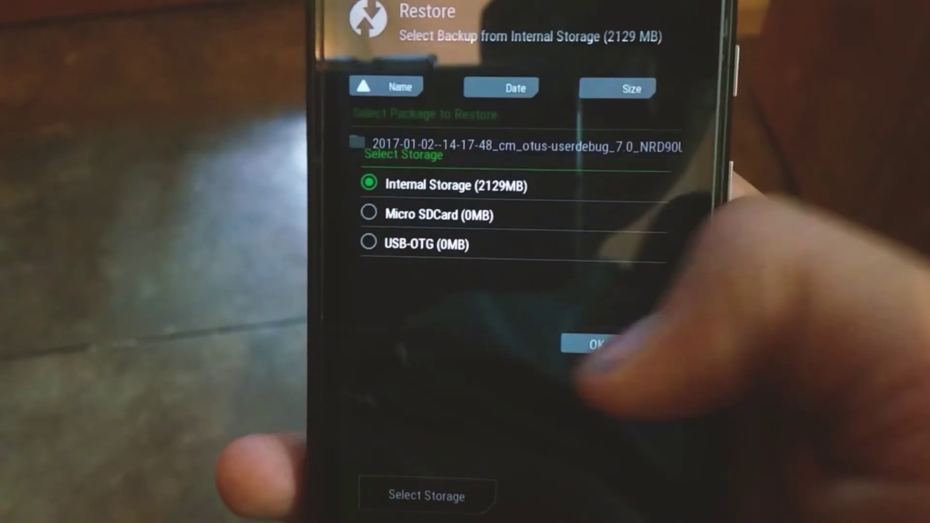
Choose Internal Storage as the source and restore the 2017-01-02 cm_otus backup.
click(597, 344)
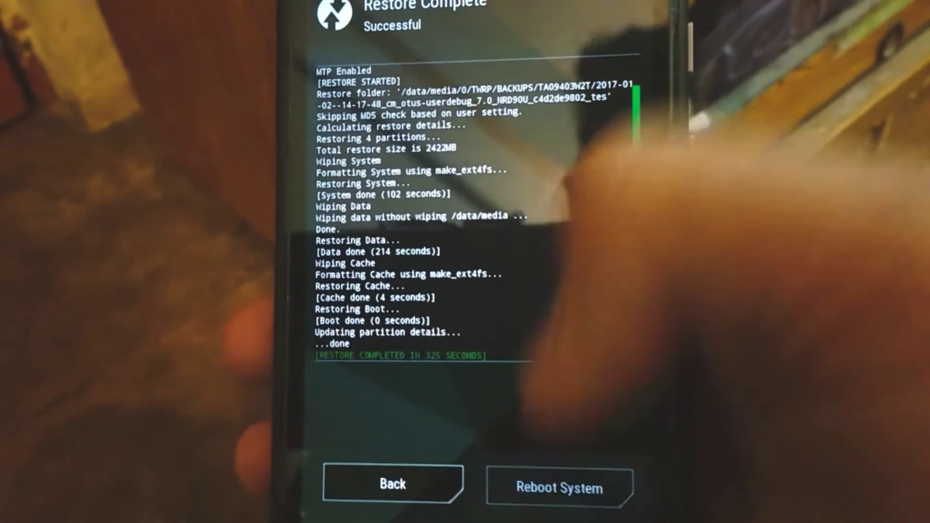
Reboot System from the Restore Complete screen to reach the Motorola logo.
click(559, 488)
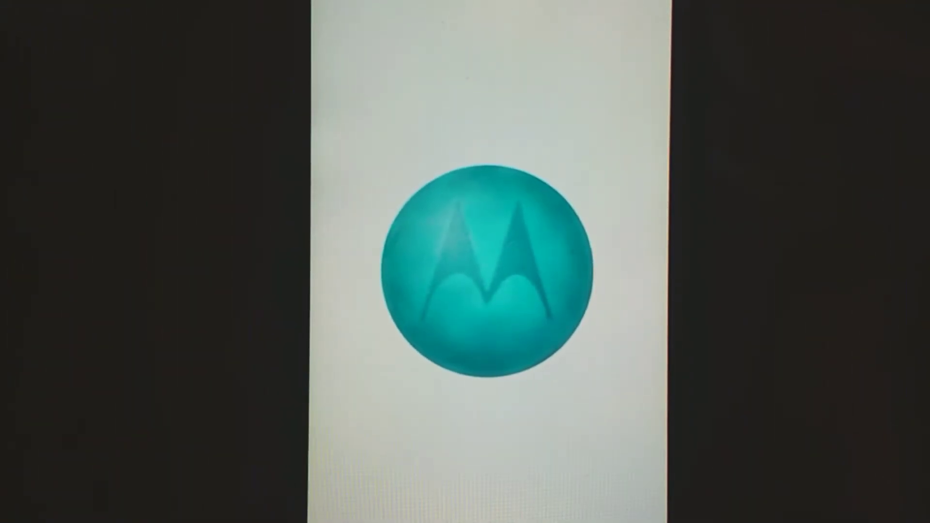